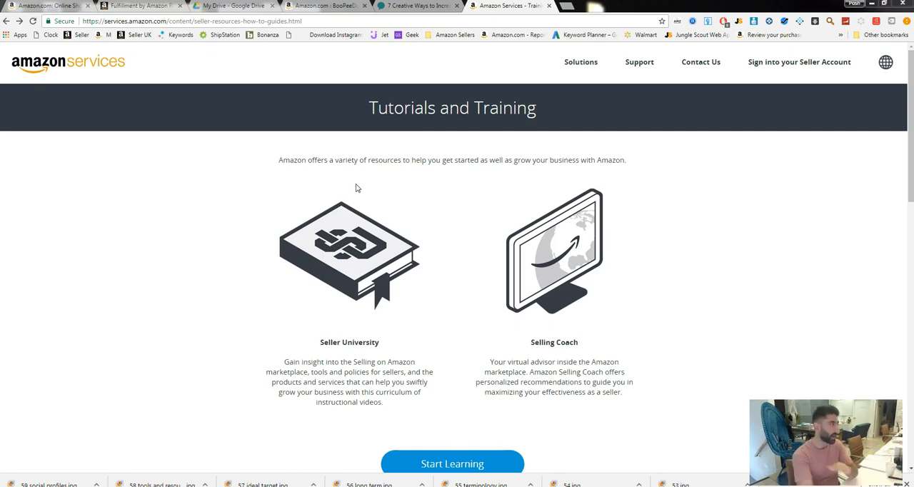
# - Scroll the Tutorials and Training page until Seller University, Selling Coach and Start Learning show
pyautogui.click(112, 20)
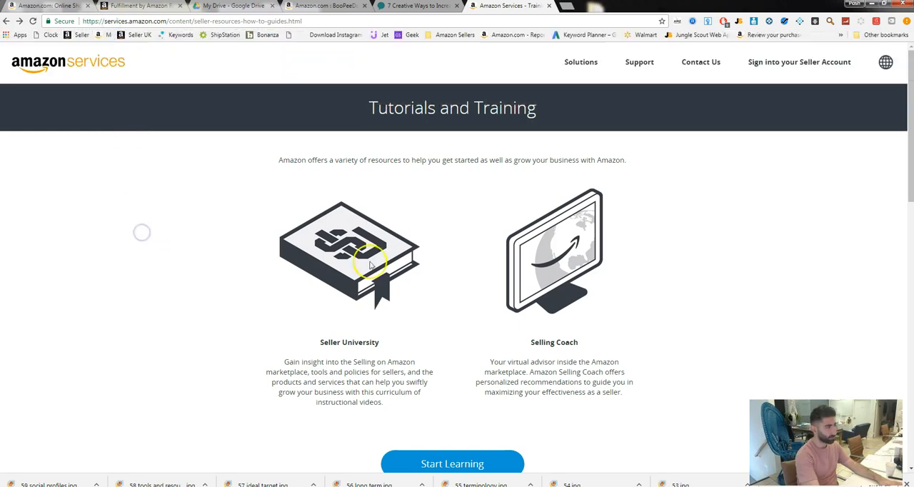
pyautogui.scroll(-3)
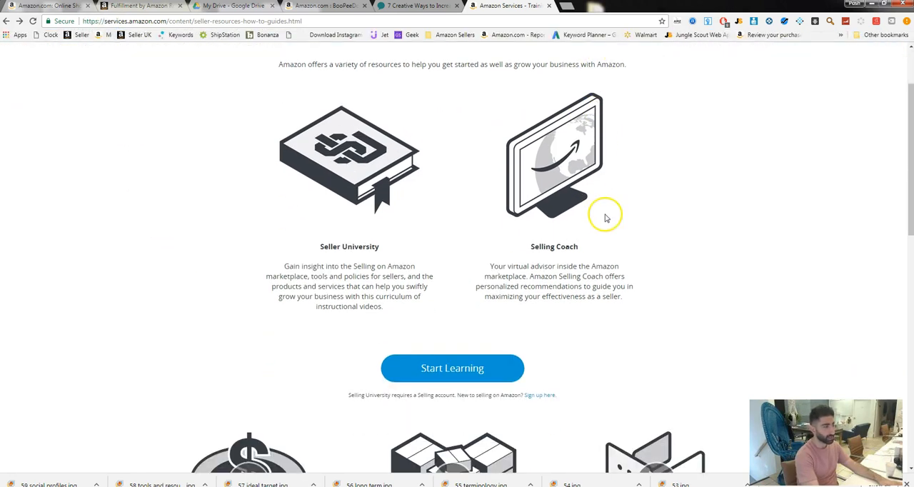
pyautogui.moveTo(437, 248)
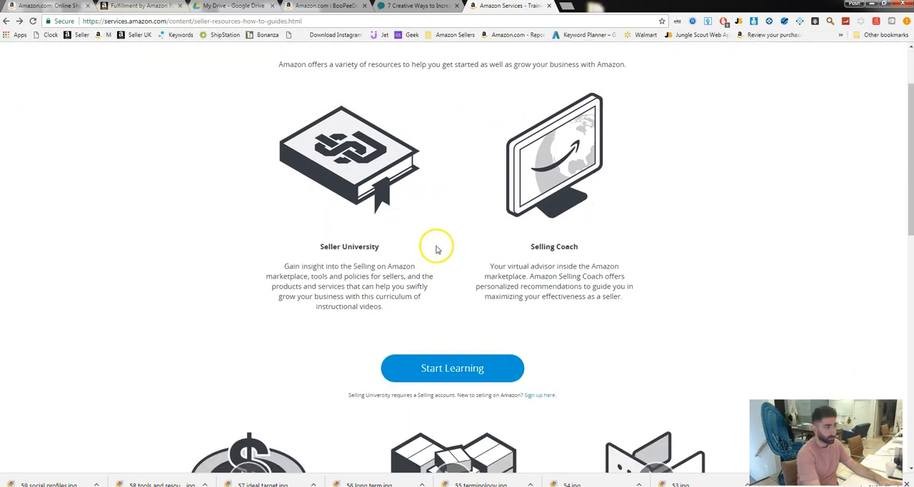
pyautogui.moveTo(440, 243)
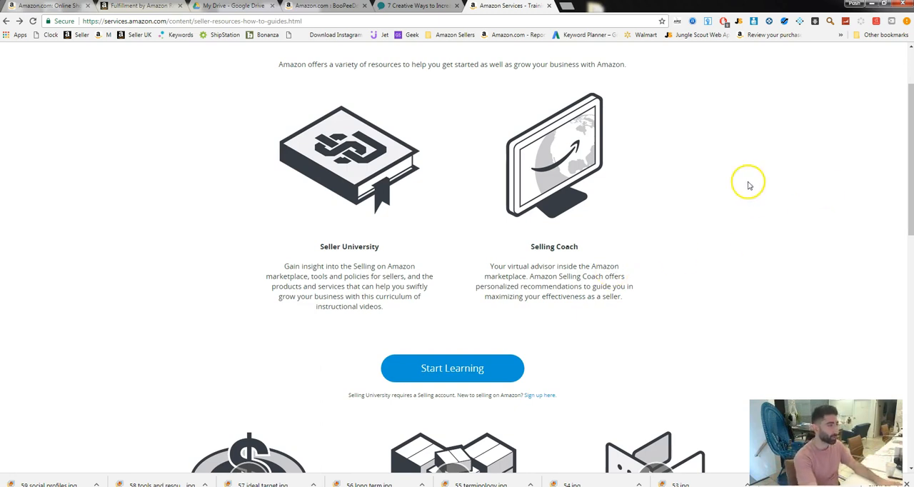
# - Scroll down through the video tutorial tiles from Selling Plans & Fees to How FBA Works
pyautogui.scroll(-3)
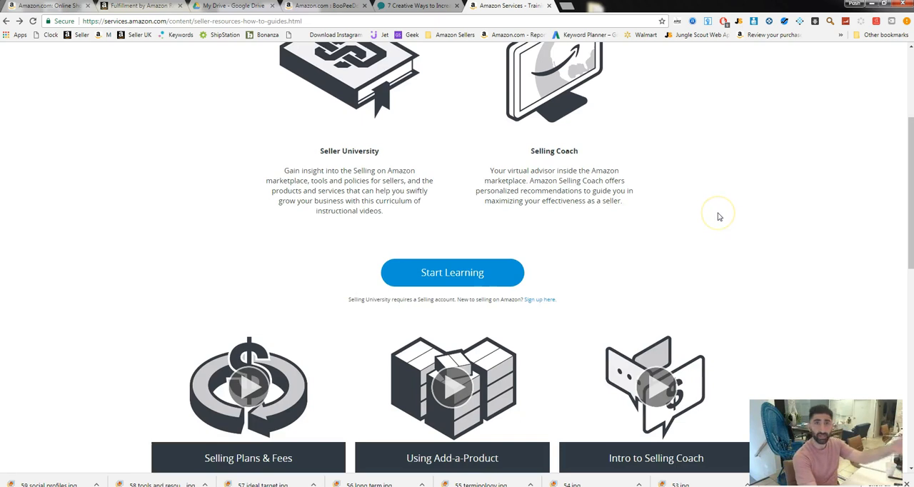
pyautogui.scroll(-3)
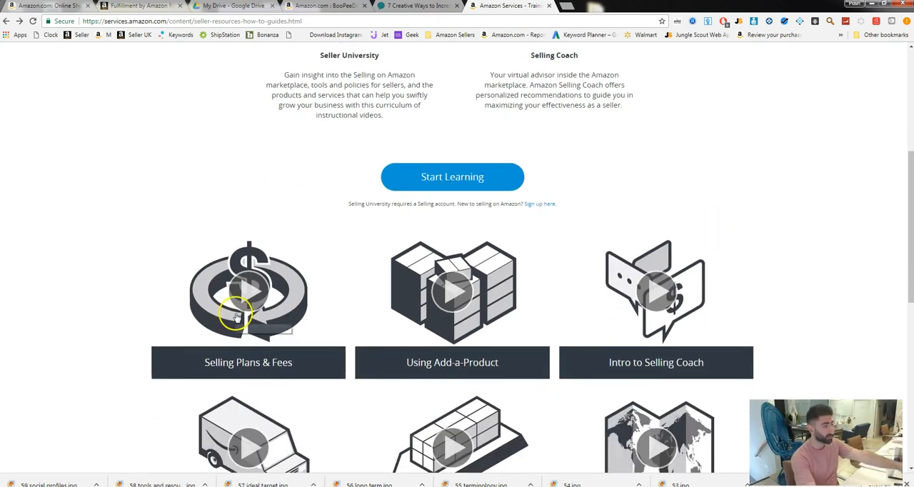
pyautogui.scroll(-3)
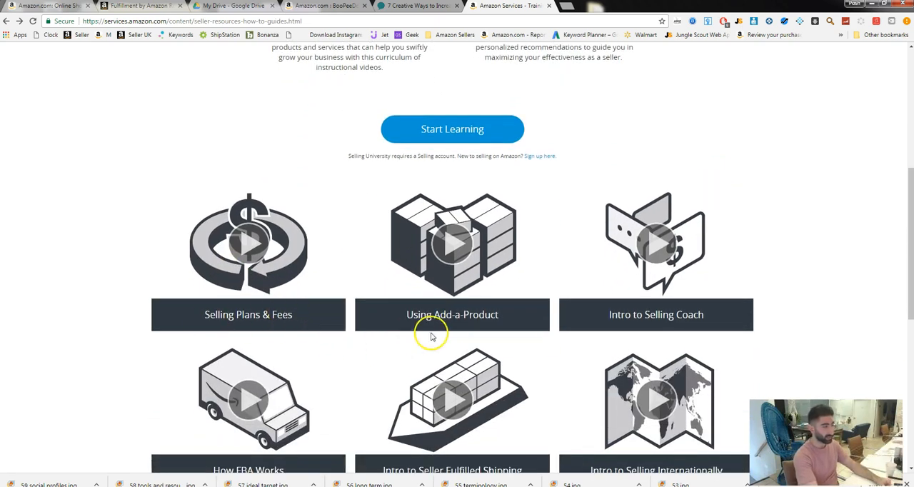
pyautogui.scroll(-3)
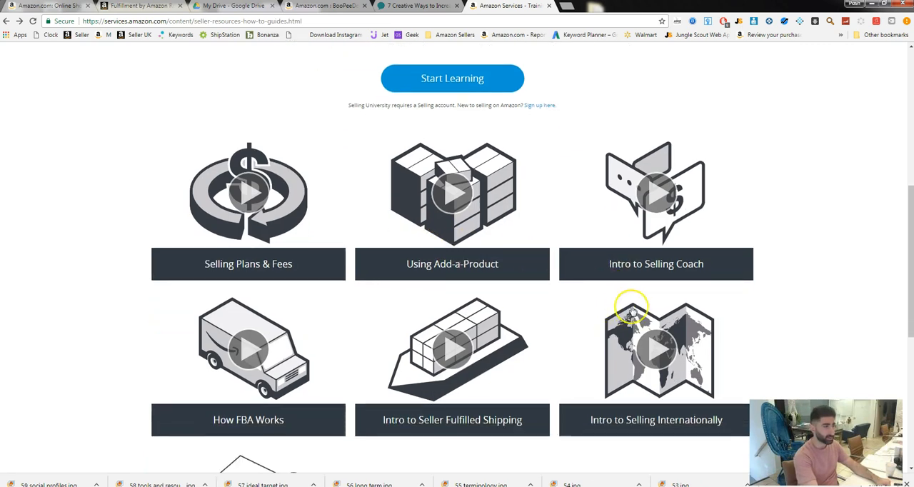
pyautogui.scroll(-3)
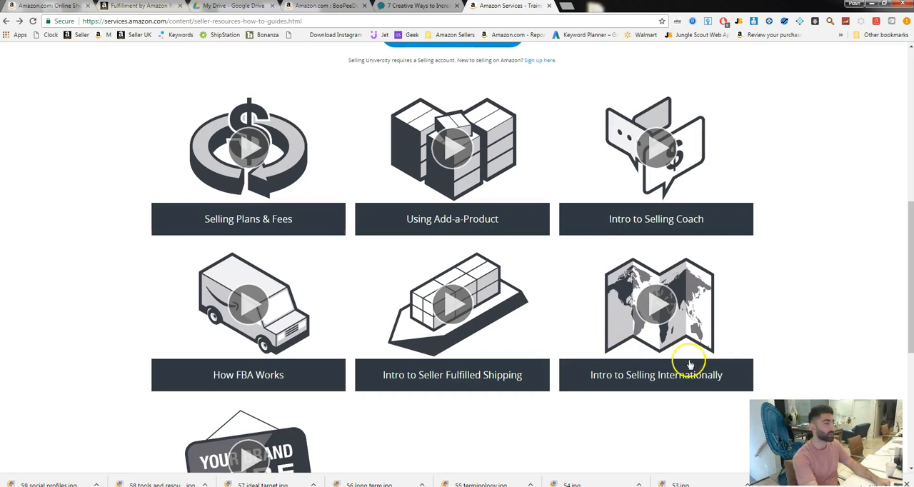
pyautogui.moveTo(457, 384)
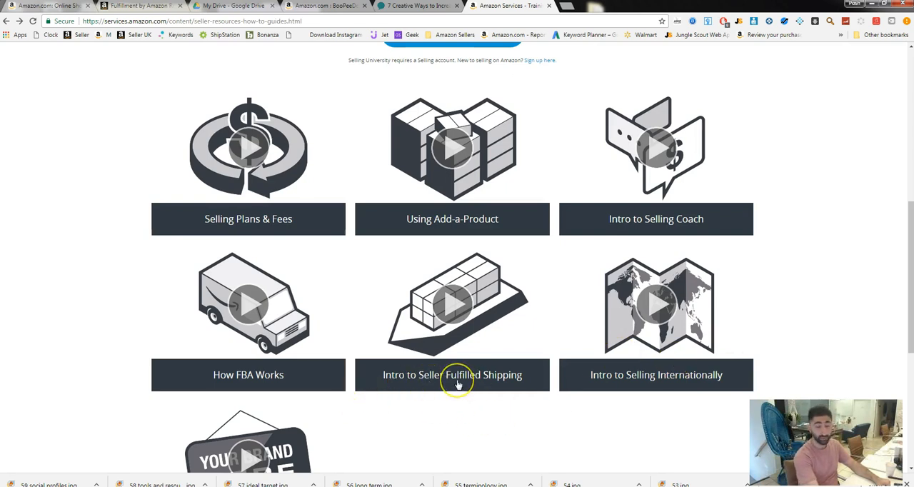
pyautogui.scroll(-3)
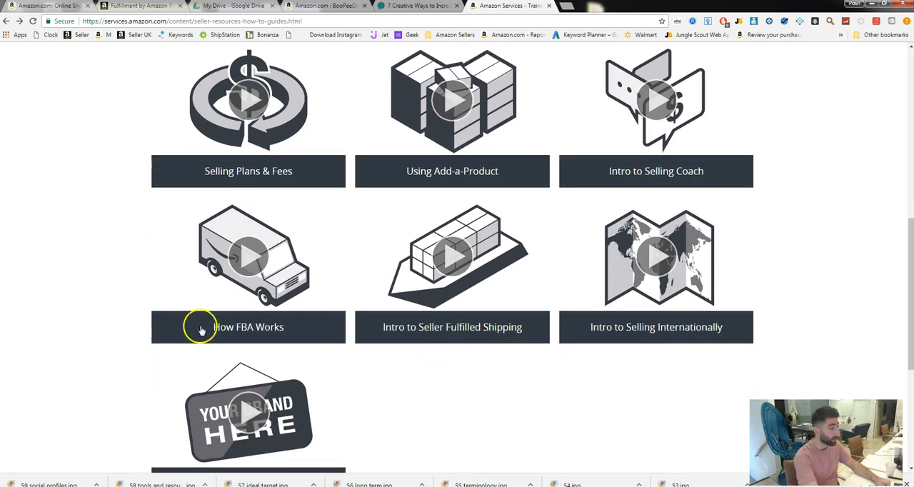
pyautogui.scroll(-3)
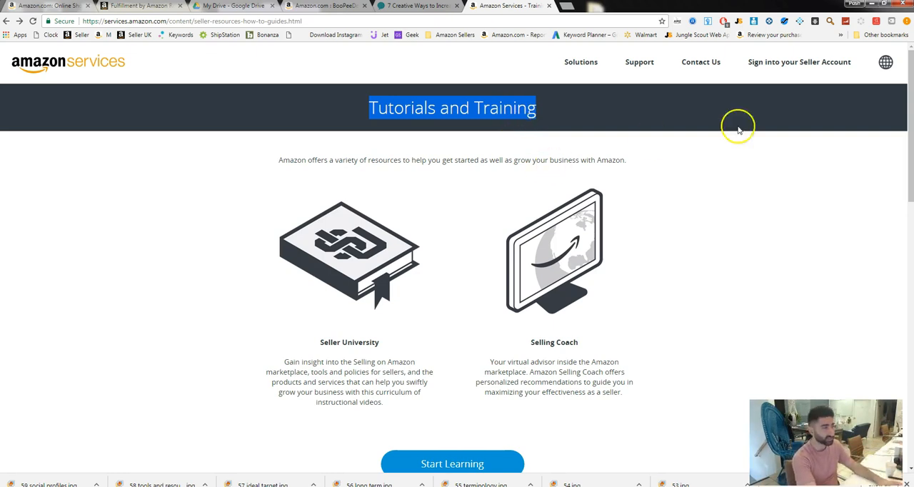
pyautogui.moveTo(735, 206)
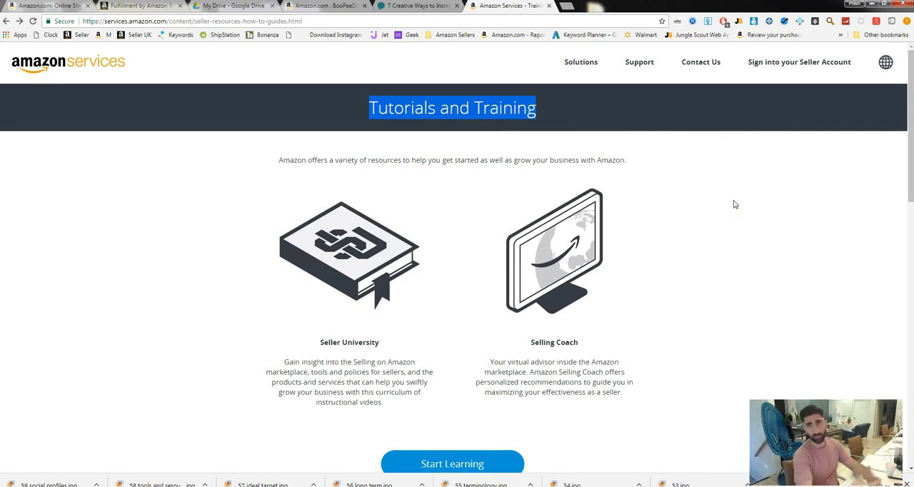